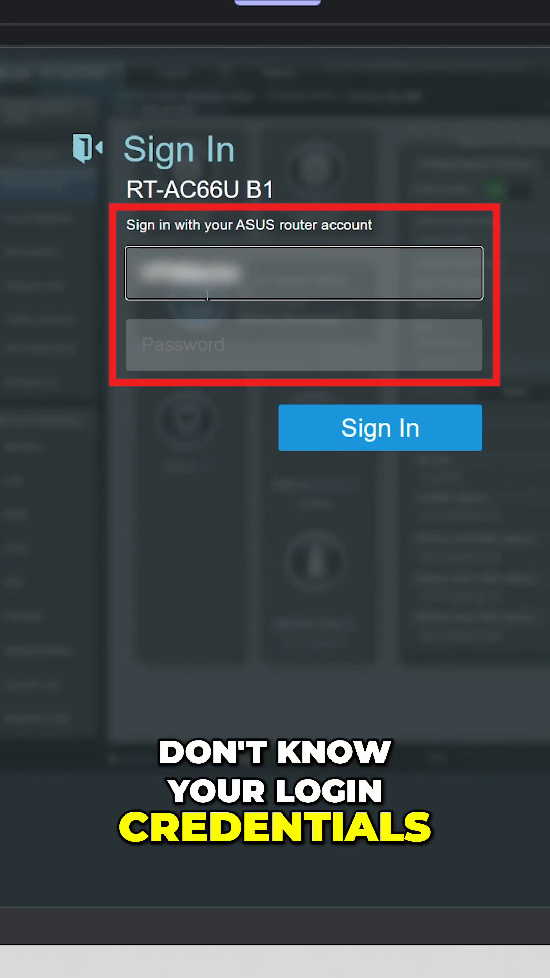
Step: Sign in to the RT-AC66U B1 router with the admin credentials
text(•••)
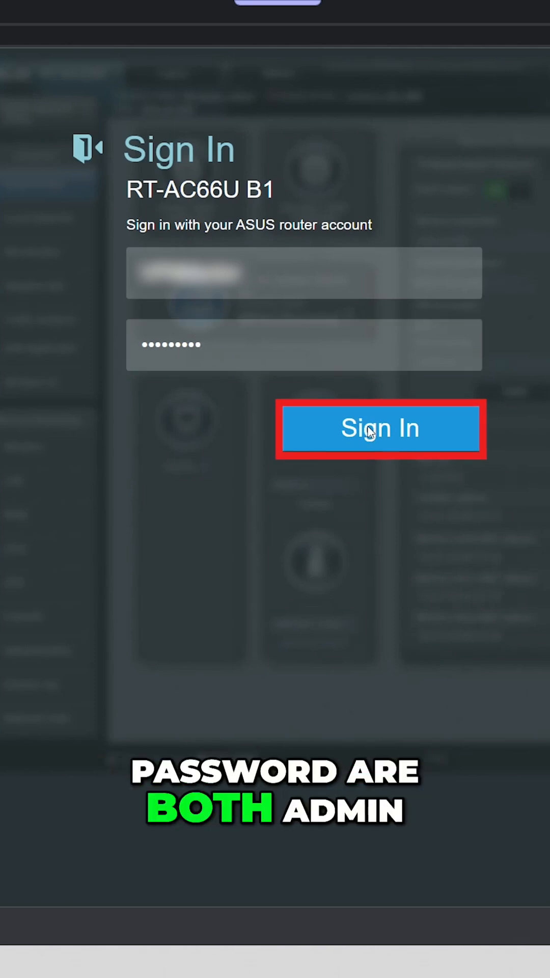
click(381, 428)
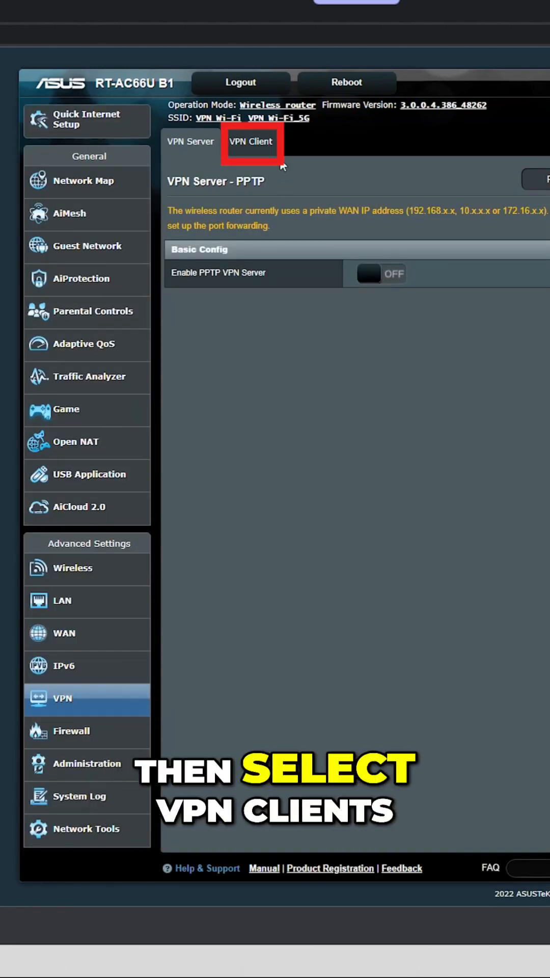
Step: Switch to the VPN Client page, which shows an empty VPN server list
click(251, 141)
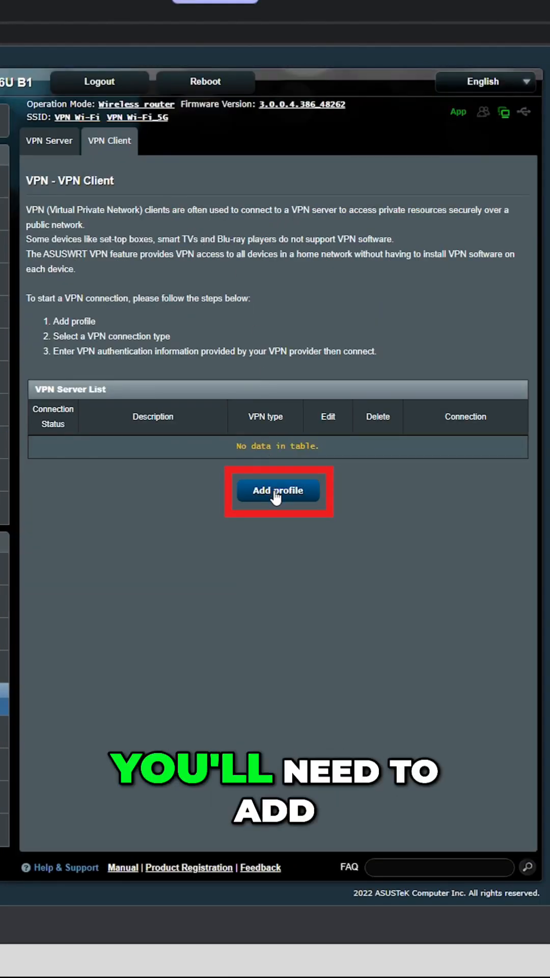
Step: Import the ExpressVPN Dallas .ovpn profile, activate it, and confirm the IP locates to Dallas
click(278, 491)
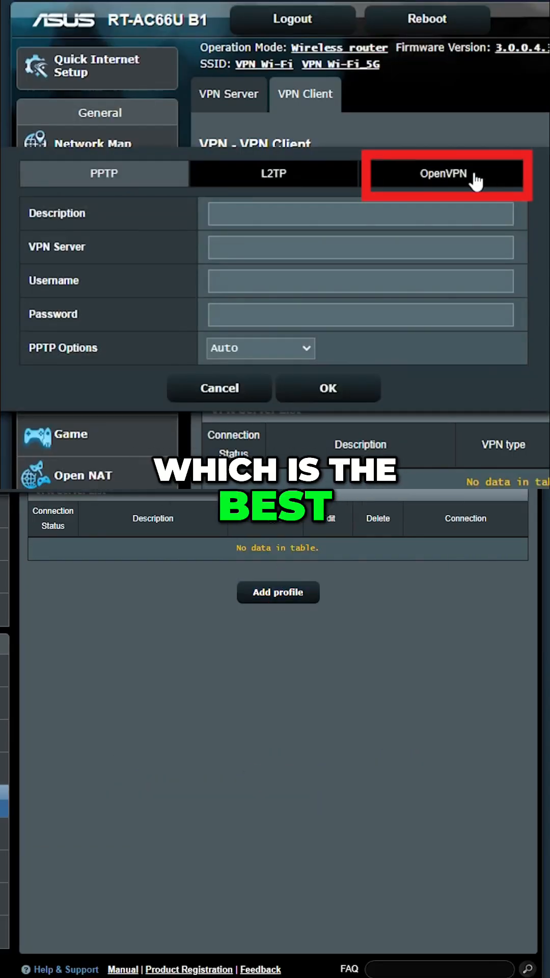
click(445, 173)
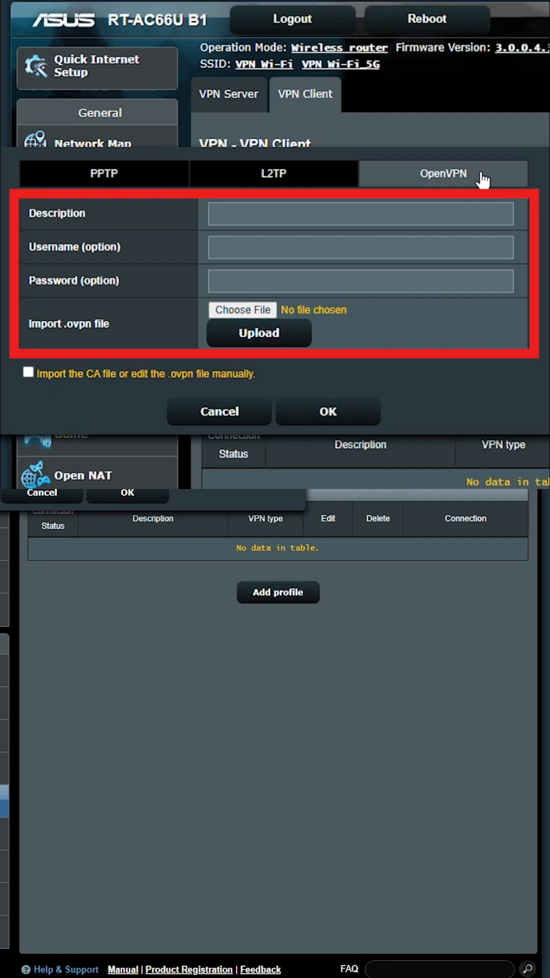
click(328, 412)
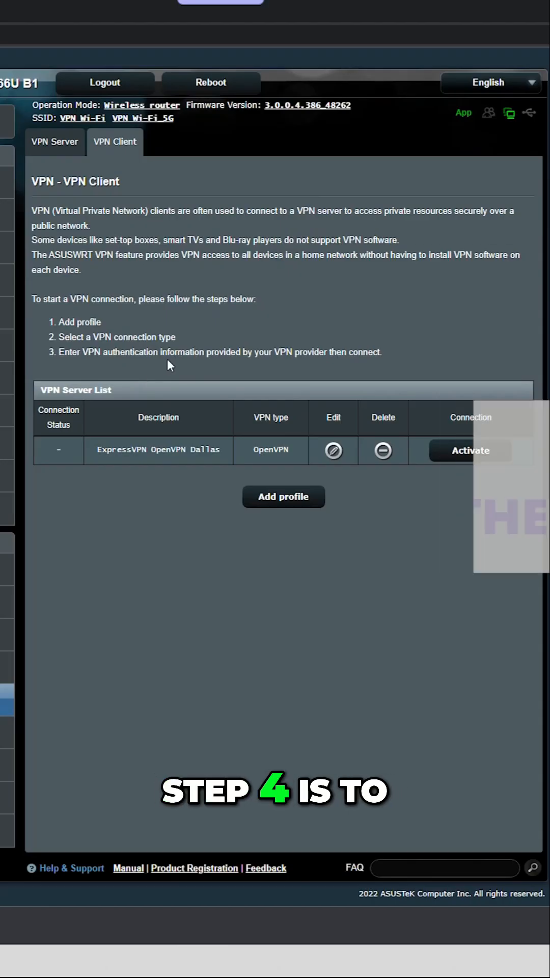
mouse_move(470, 450)
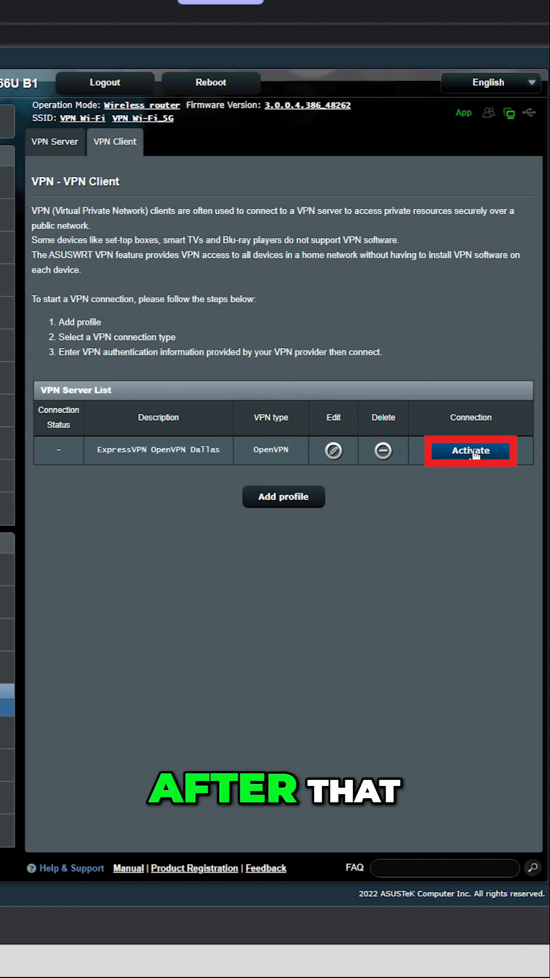
click(470, 450)
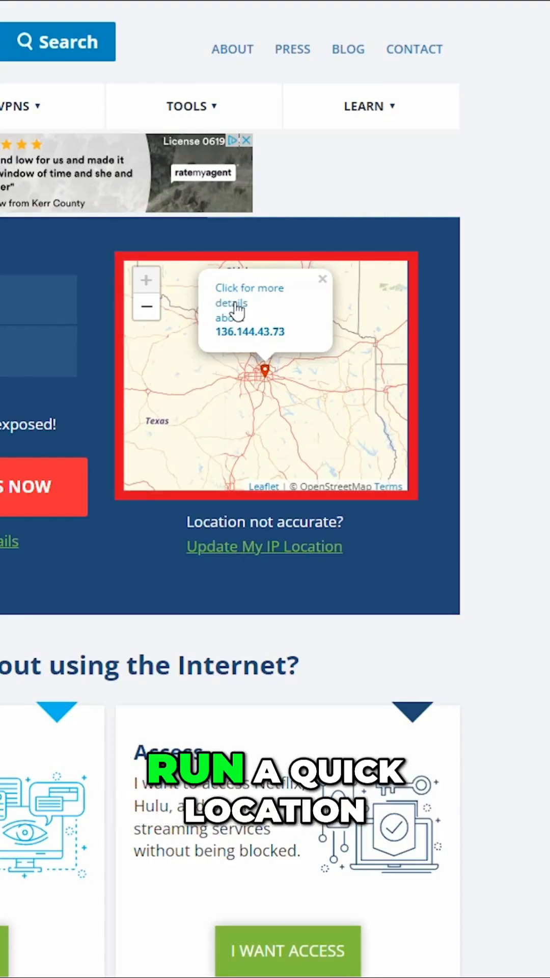
click(249, 309)
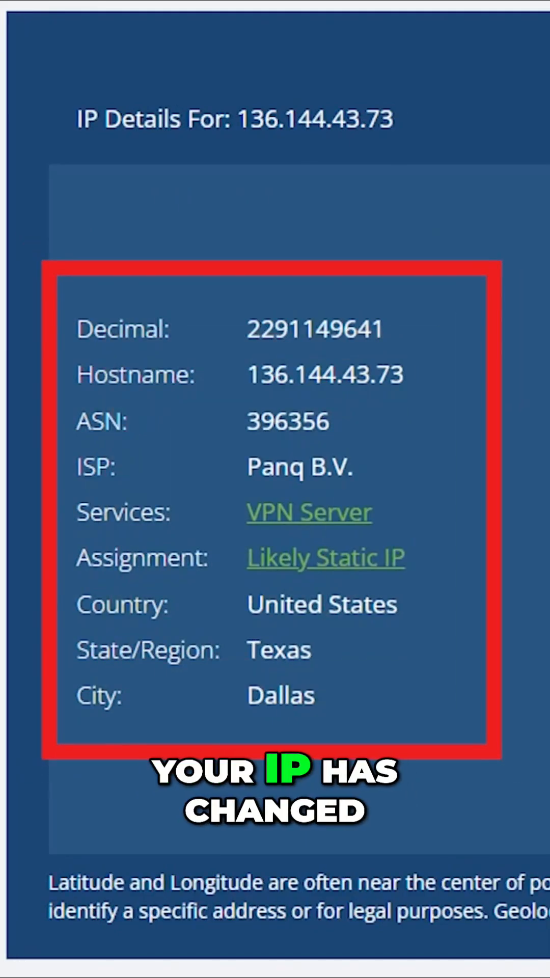